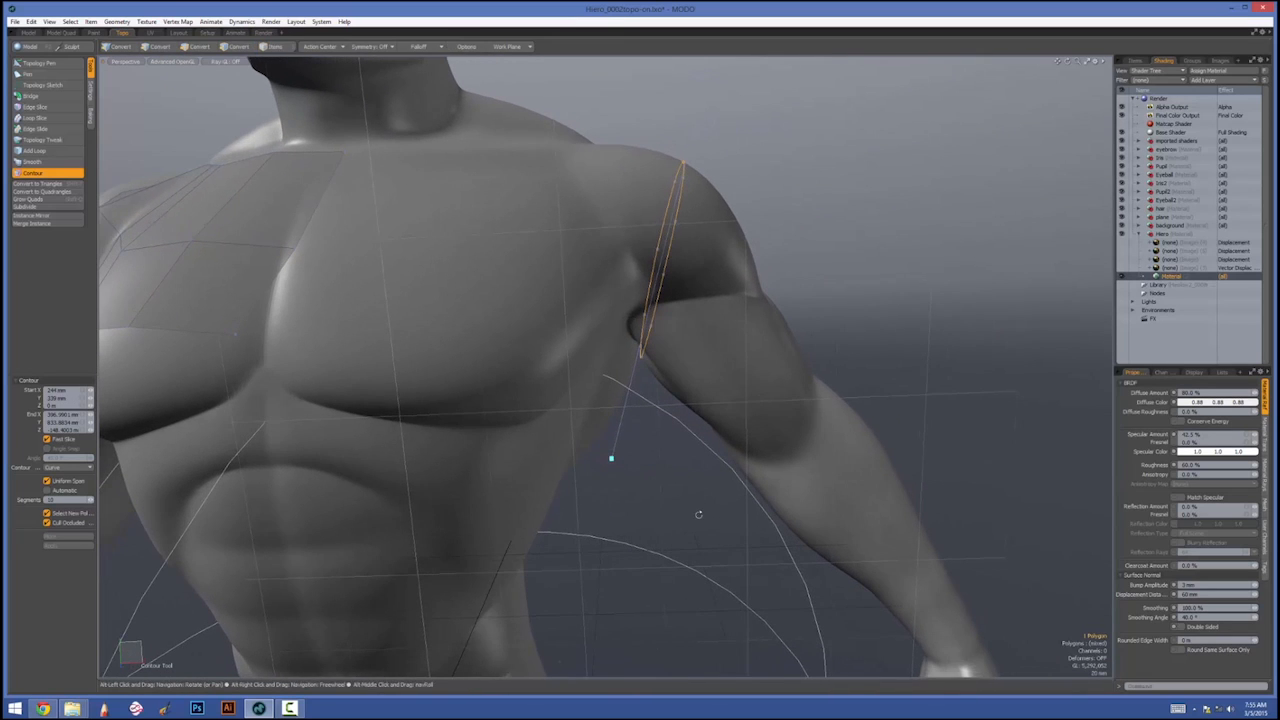
Draw contour loops around the upper arm, forearm and near the wrist with the Contour tool.
{"action": "left_click", "coordinate": [200, 46]}
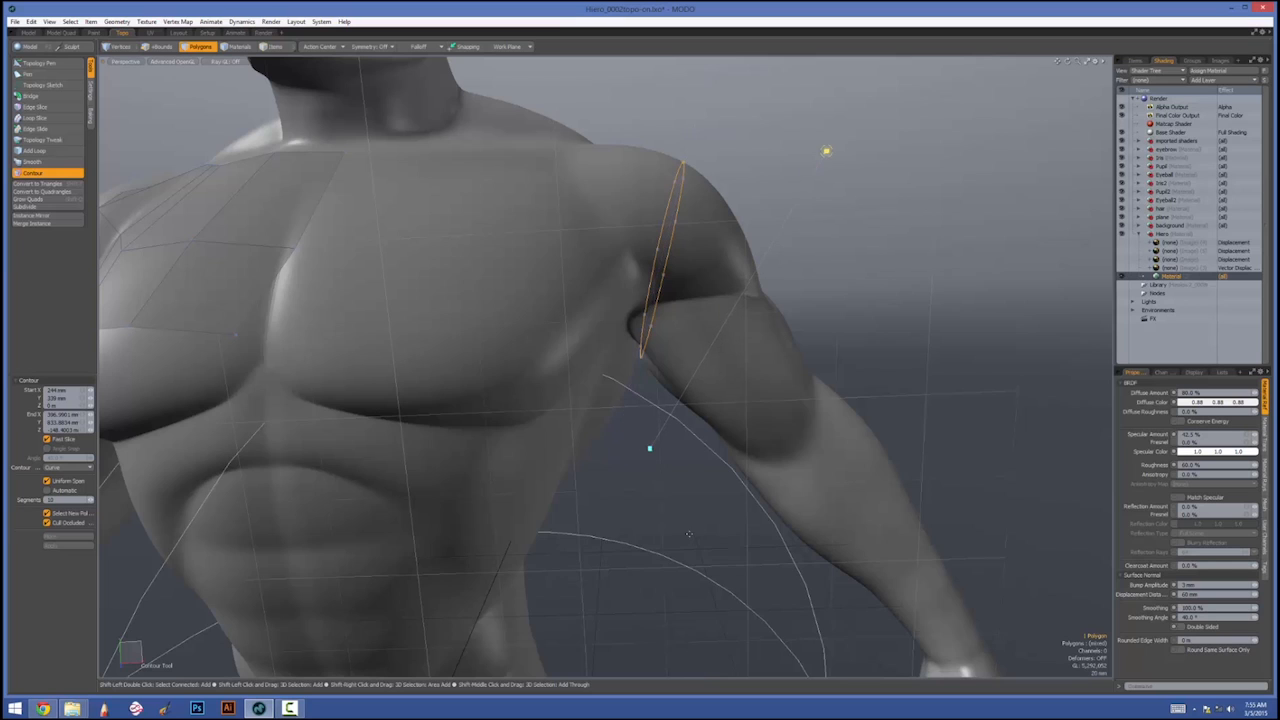
{"action": "left_click_drag", "start_coordinate": [648, 448], "coordinate": [696, 528]}
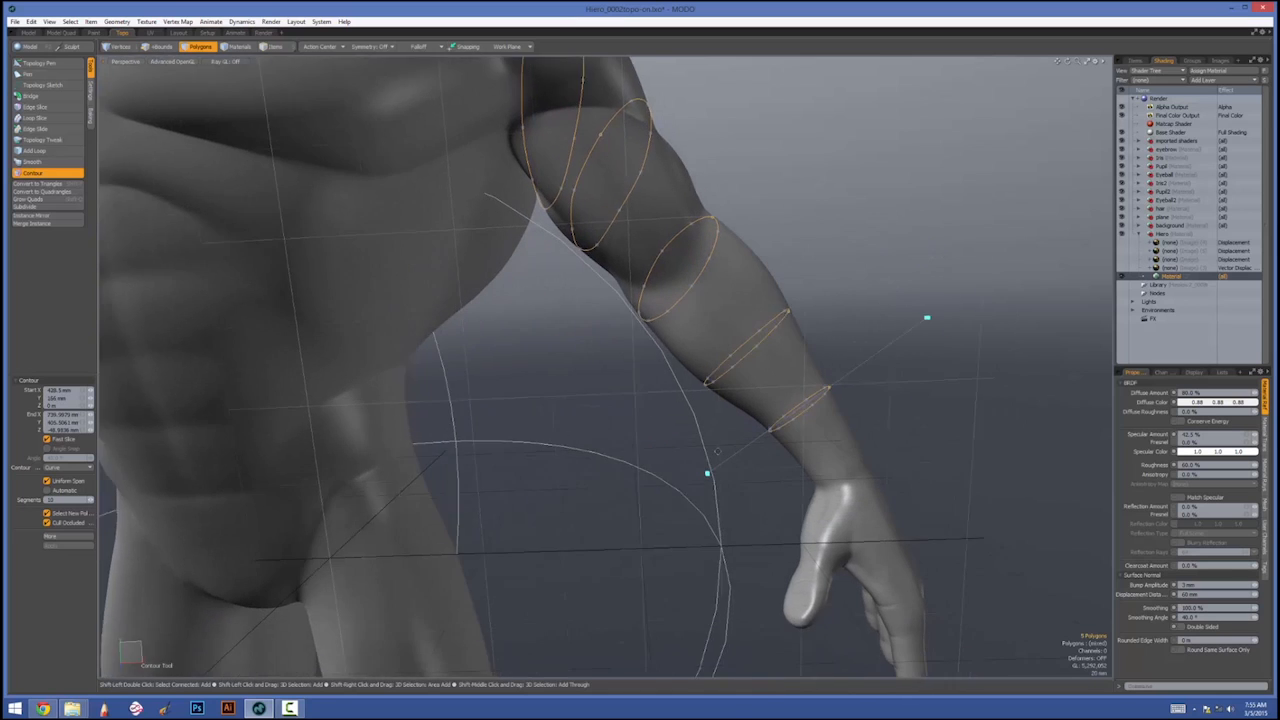
{"action": "left_click_drag", "start_coordinate": [700, 470], "coordinate": [590, 420]}
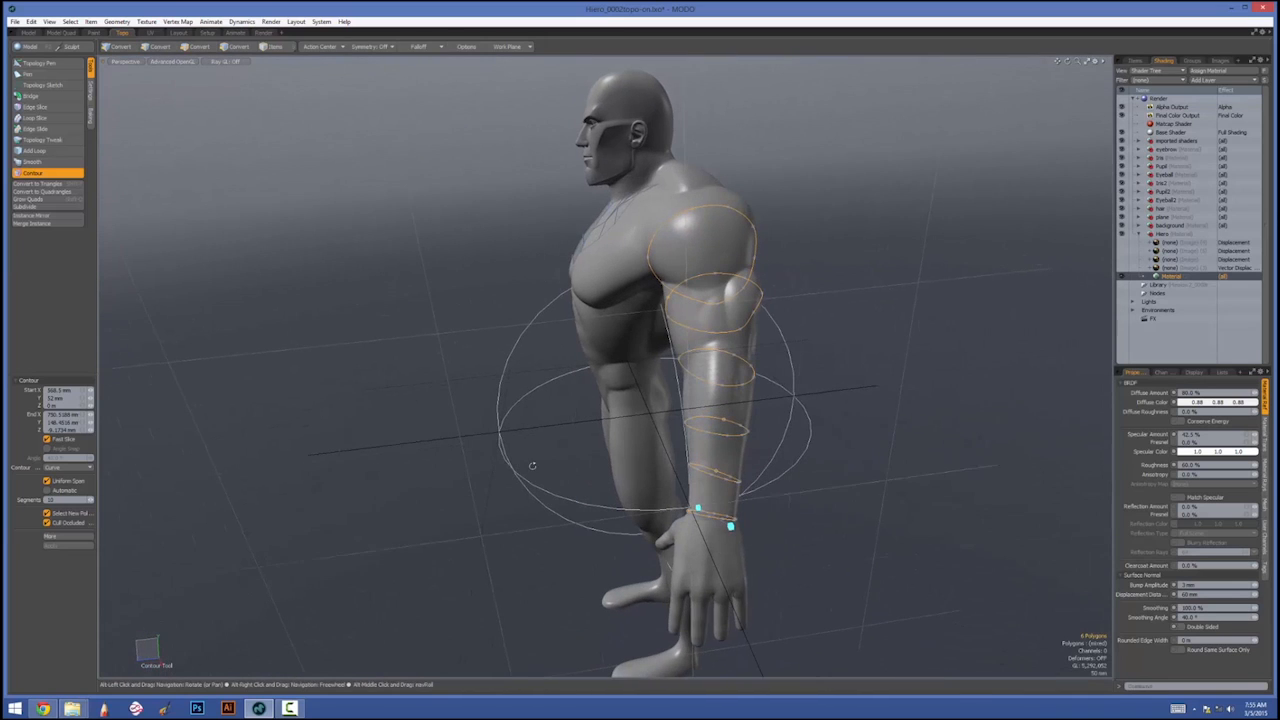
{"action": "left_click", "coordinate": [200, 46]}
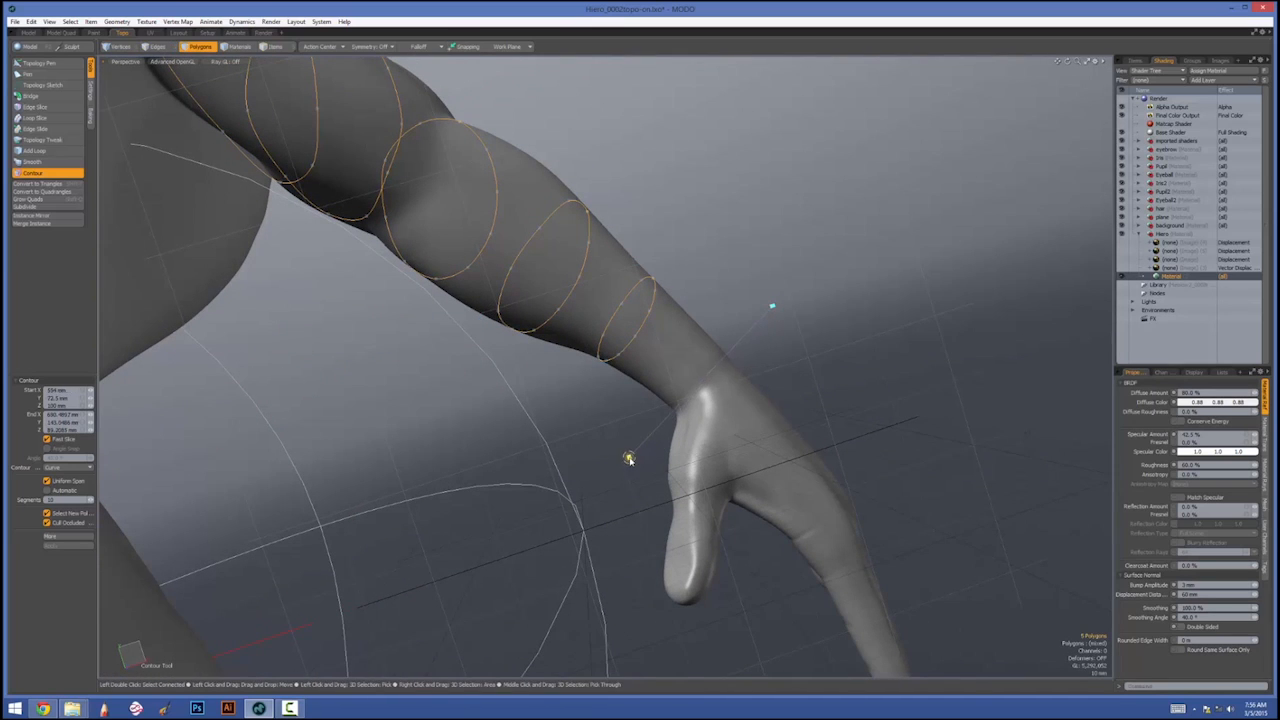
{"action": "left_click_drag", "start_coordinate": [630, 460], "coordinate": [436, 532]}
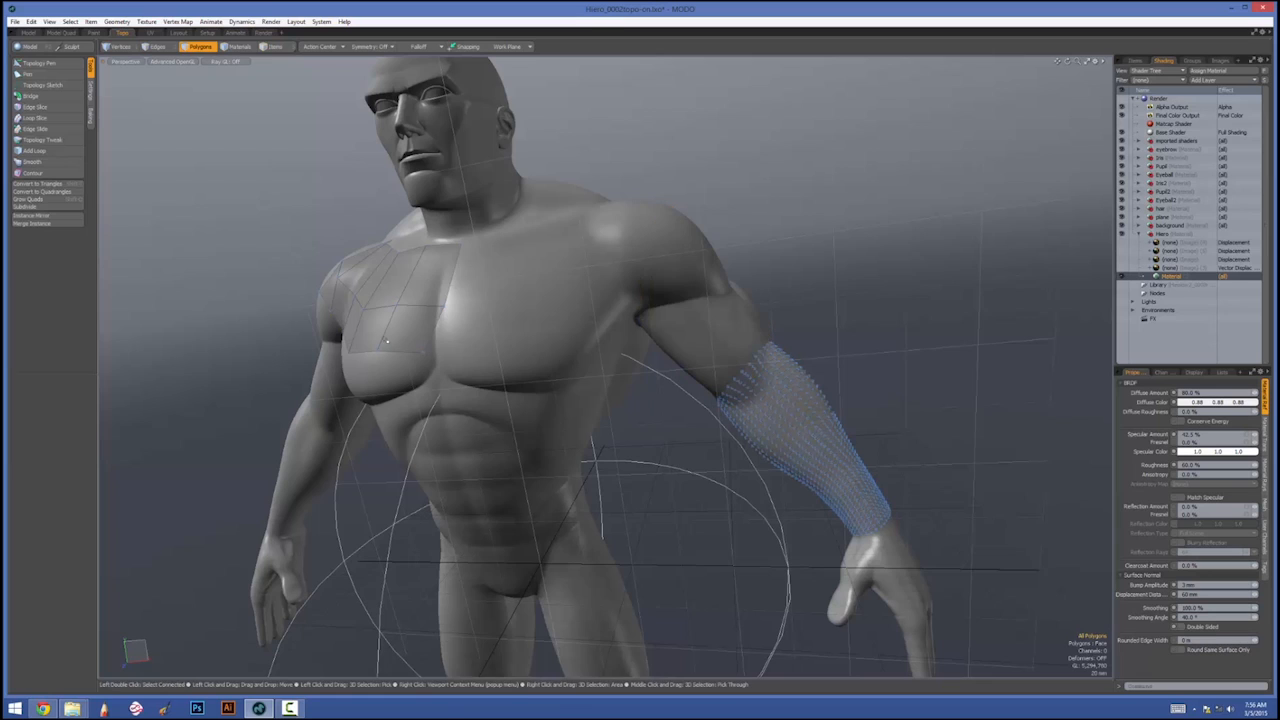
Select all connected polygons of the dense forearm sleeve mesh.
{"action": "left_click", "coordinate": [390, 300]}
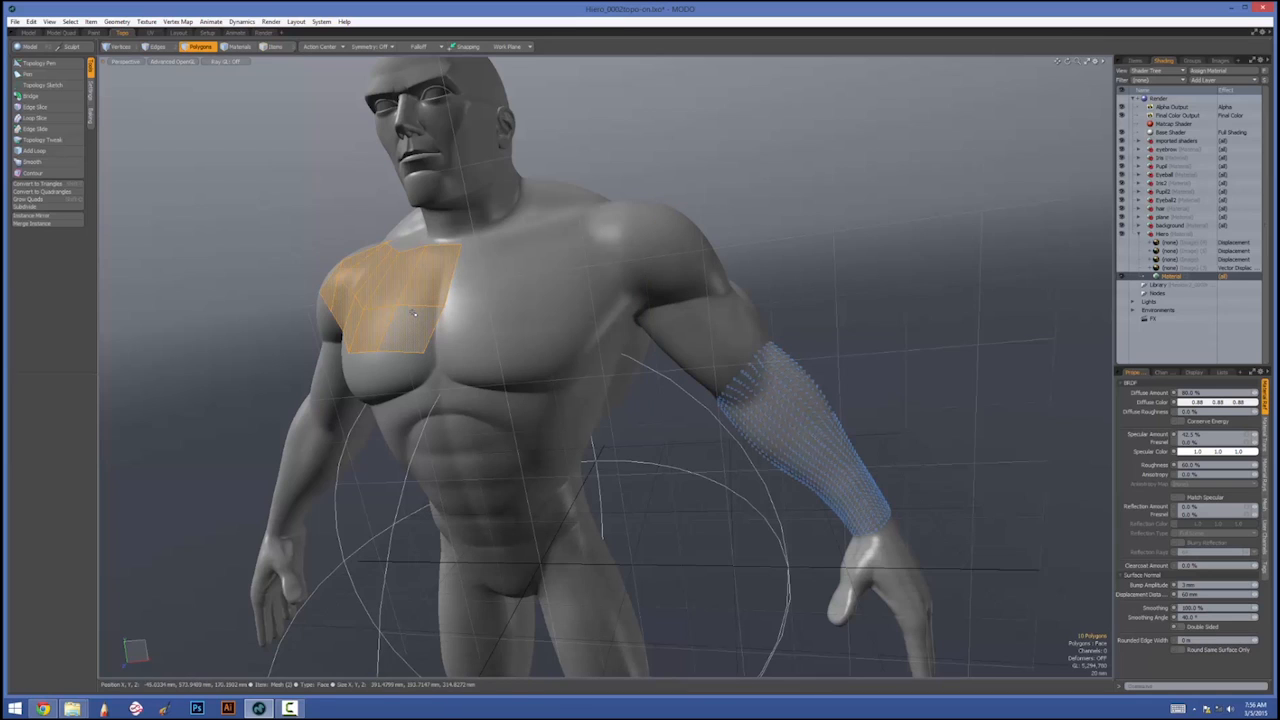
{"action": "left_click", "coordinate": [400, 300]}
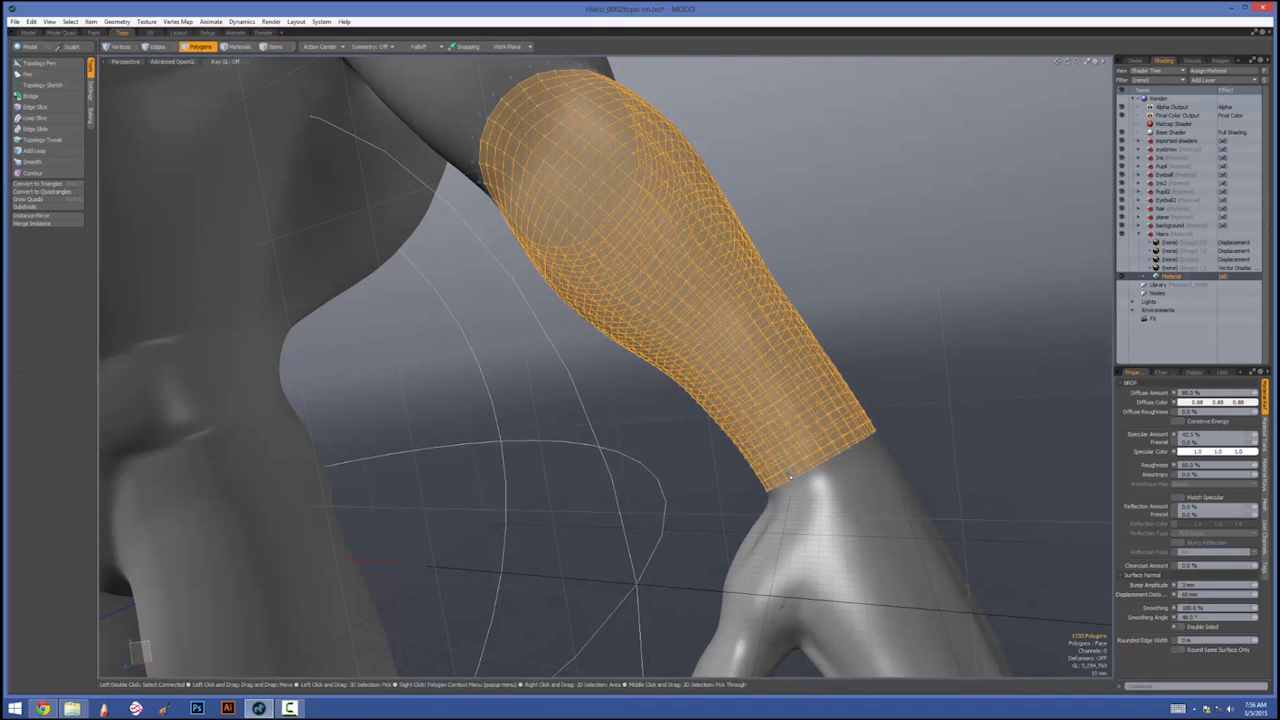
Activate a shaping tool such as Thicken from the Model tool popover for the sleeve.
{"action": "left_click", "coordinate": [420, 46]}
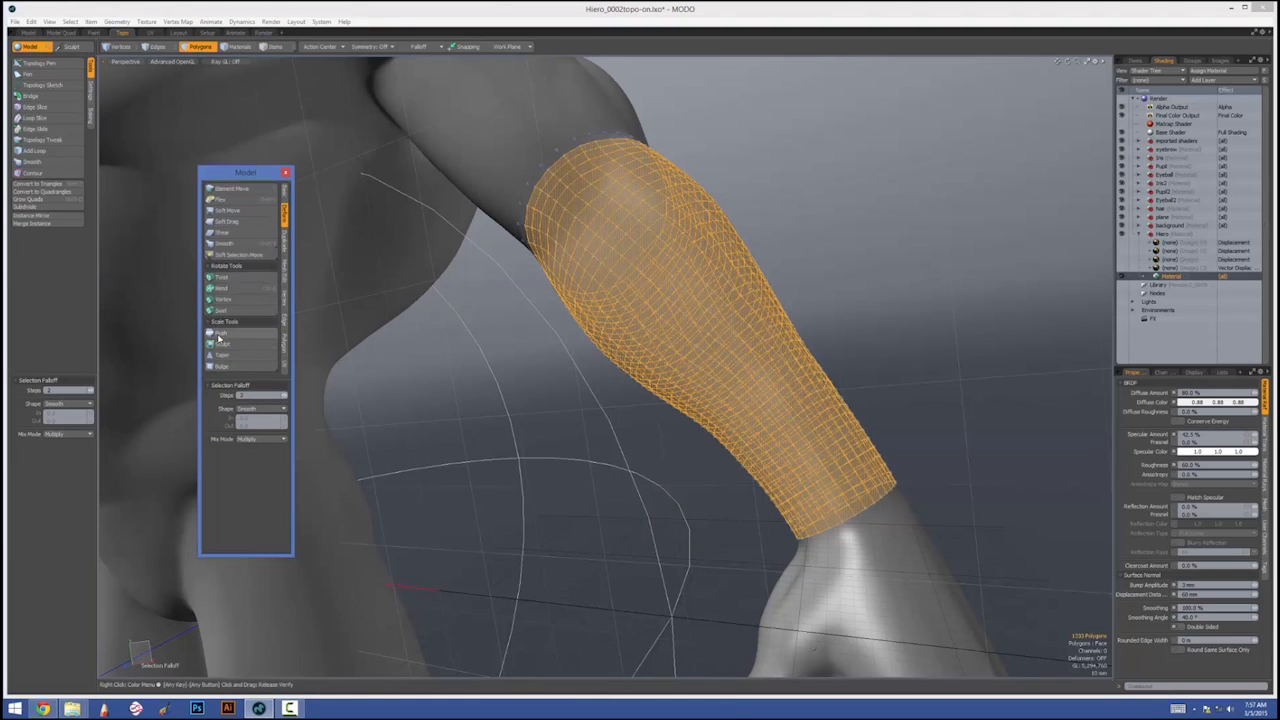
{"action": "left_click", "coordinate": [224, 332]}
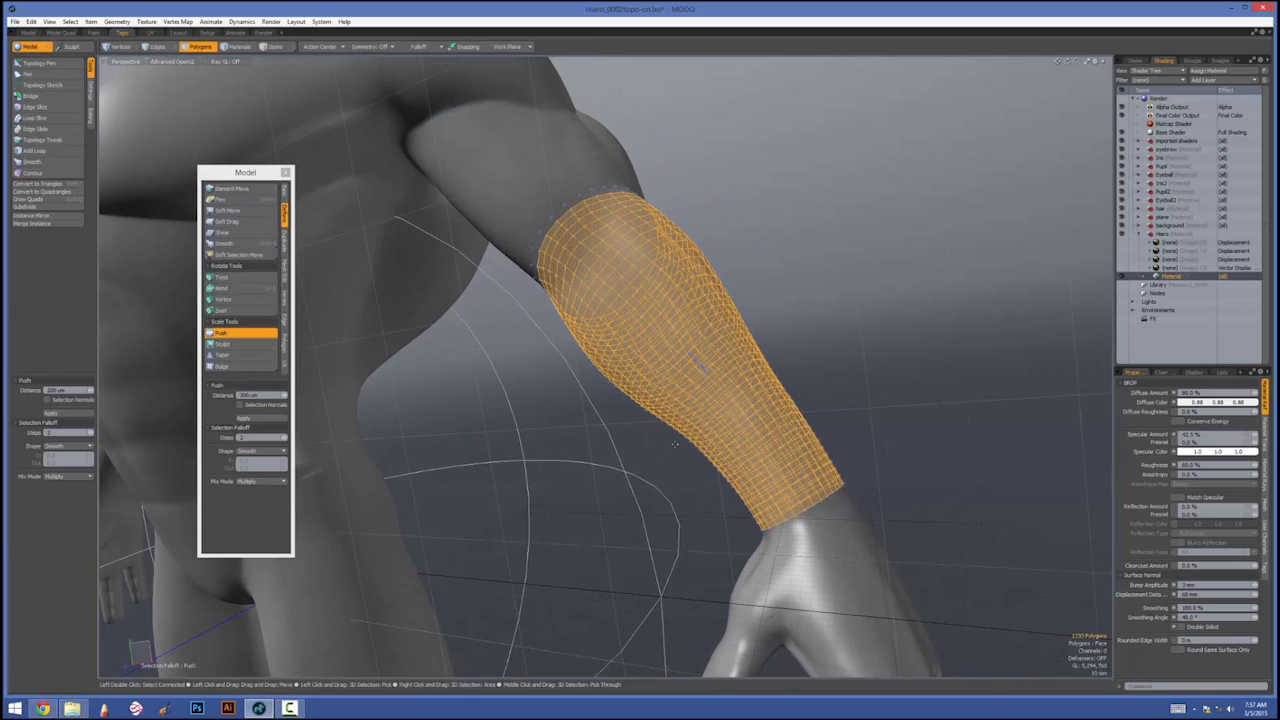